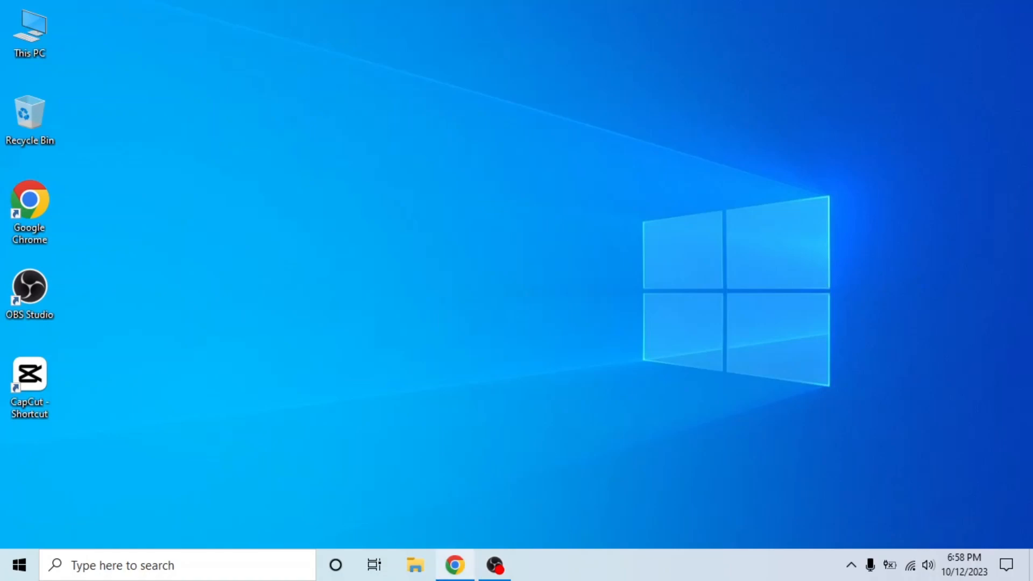
# Launch Google Chrome from the desktop and load the LinkedIn home feed
pyautogui.click(454, 565)
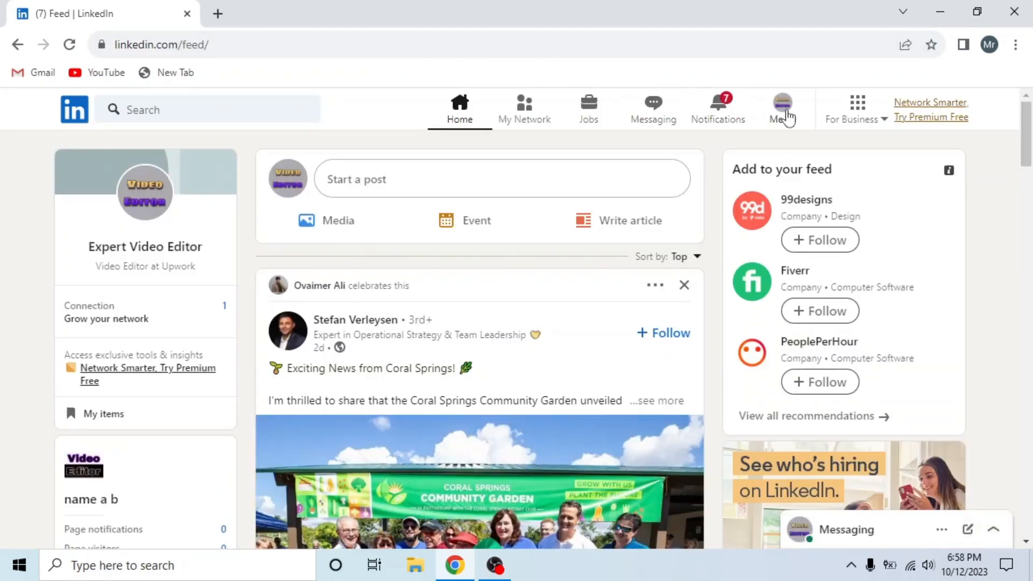
# Go to Settings & Privacy from the Me menu to reach Account preferences
pyautogui.click(781, 102)
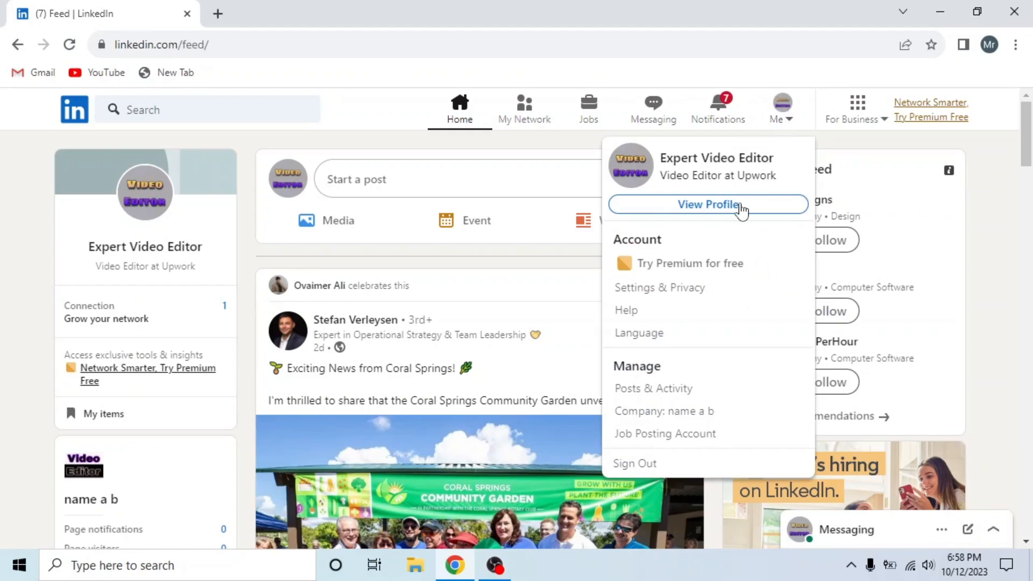
pyautogui.moveTo(674, 303)
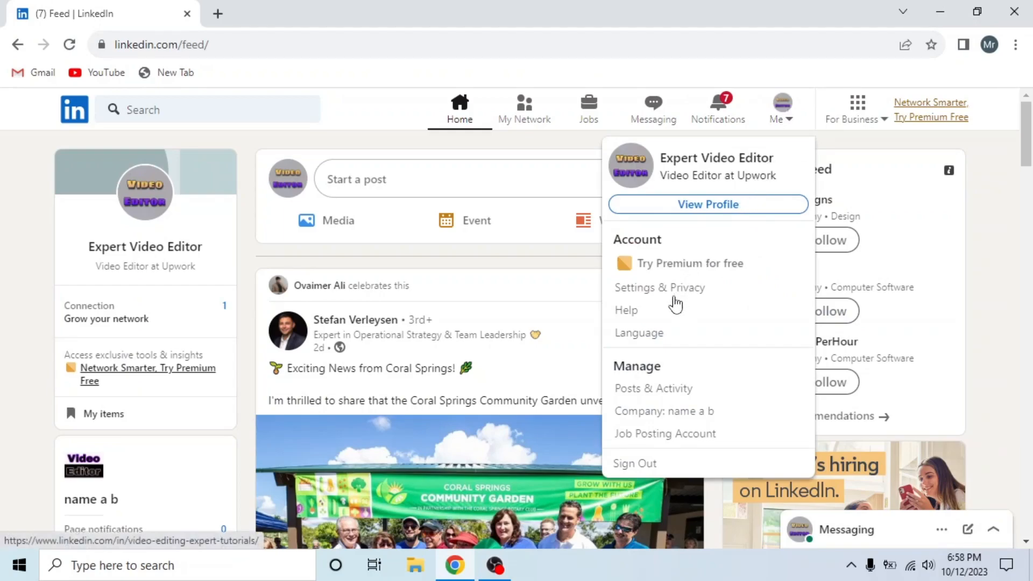
pyautogui.click(660, 287)
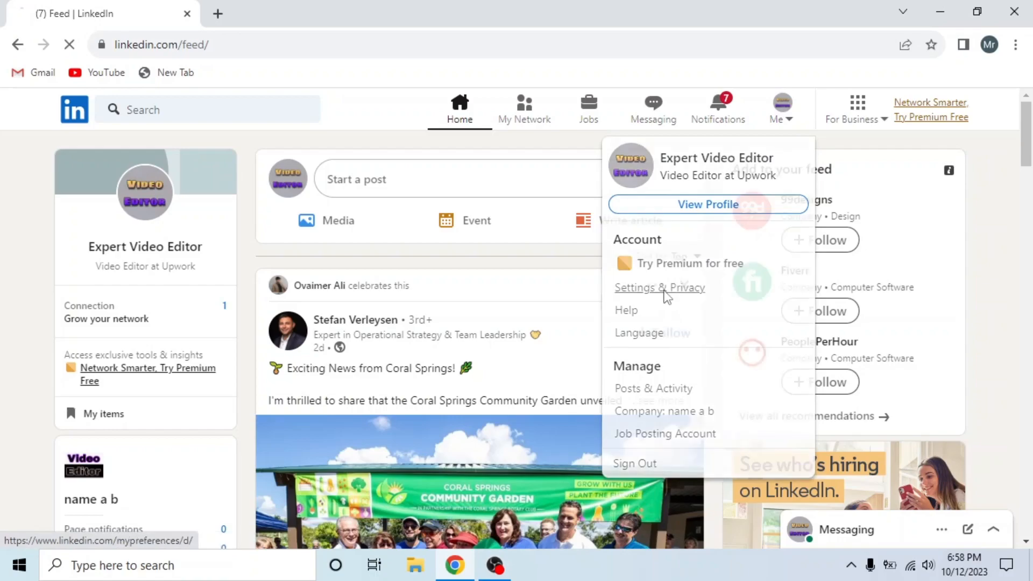
pyautogui.click(660, 288)
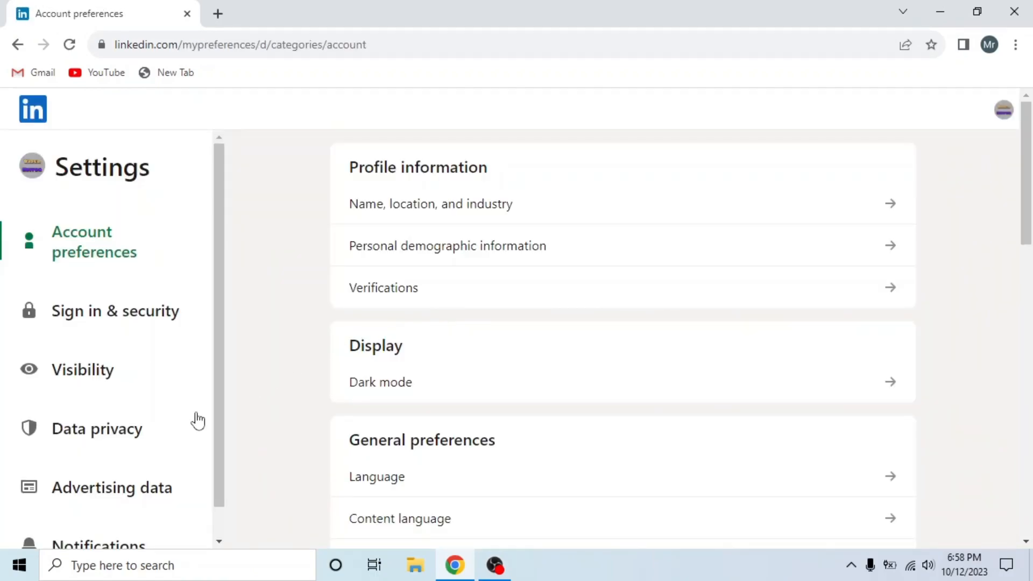
# Check the Job alerts notifications under Searching for a job, then go back to Home
pyautogui.click(99, 514)
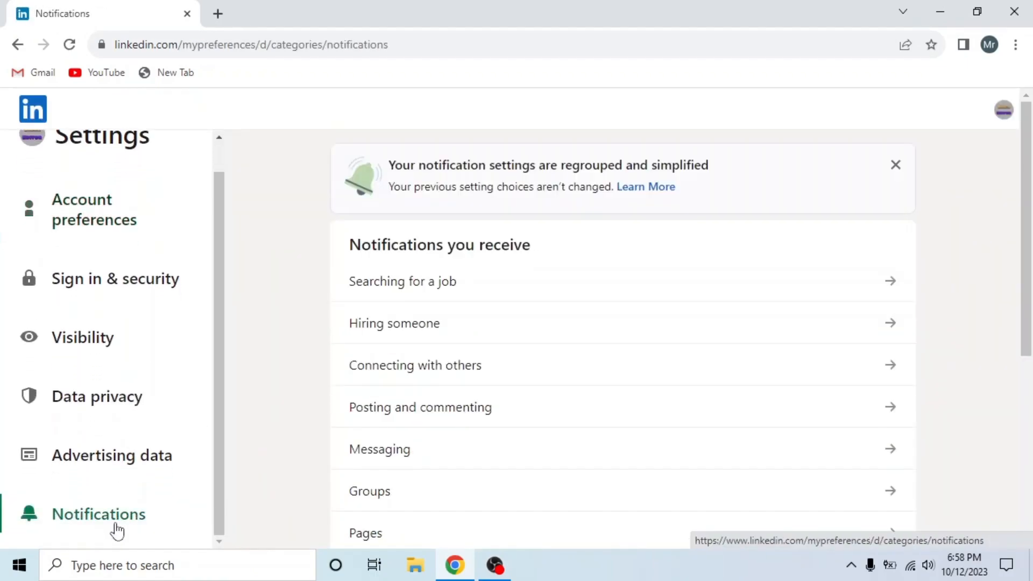
pyautogui.moveTo(415, 453)
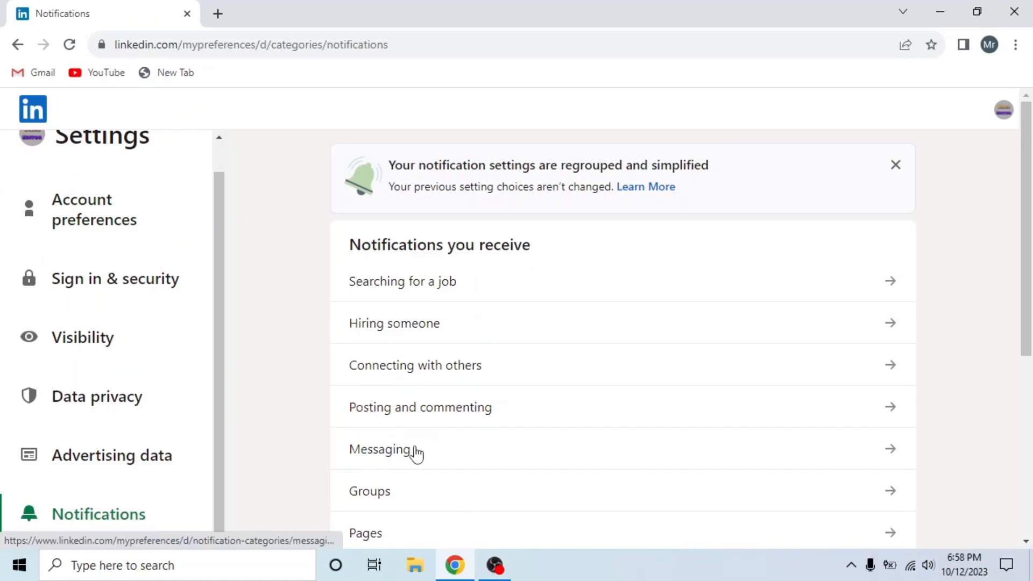
pyautogui.moveTo(433, 289)
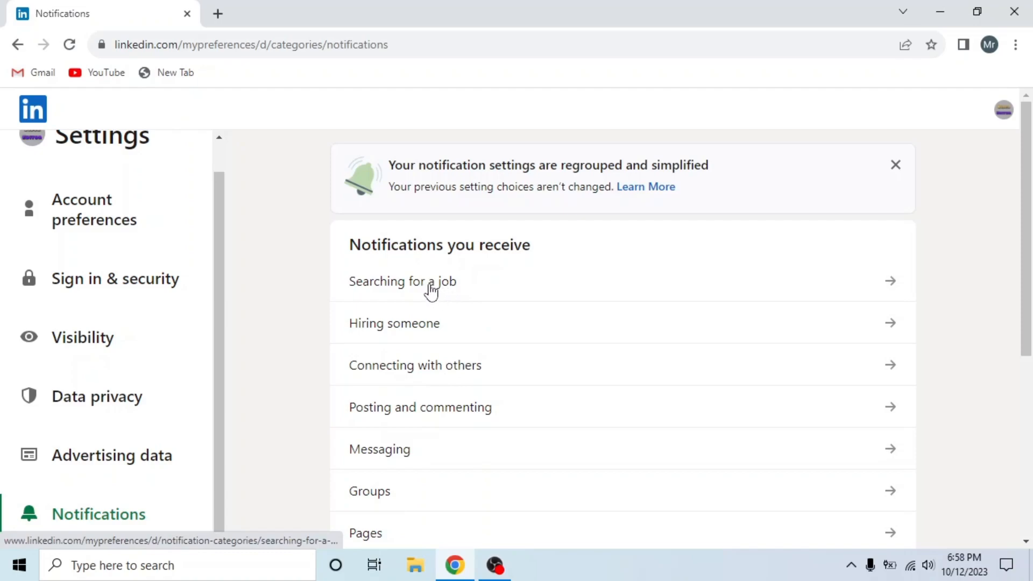
pyautogui.click(402, 282)
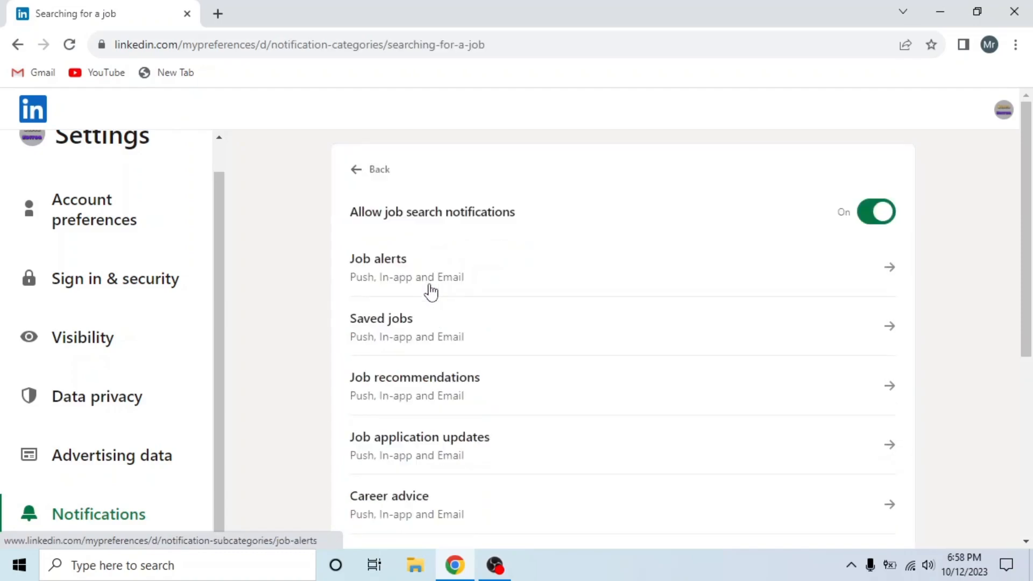
pyautogui.click(378, 259)
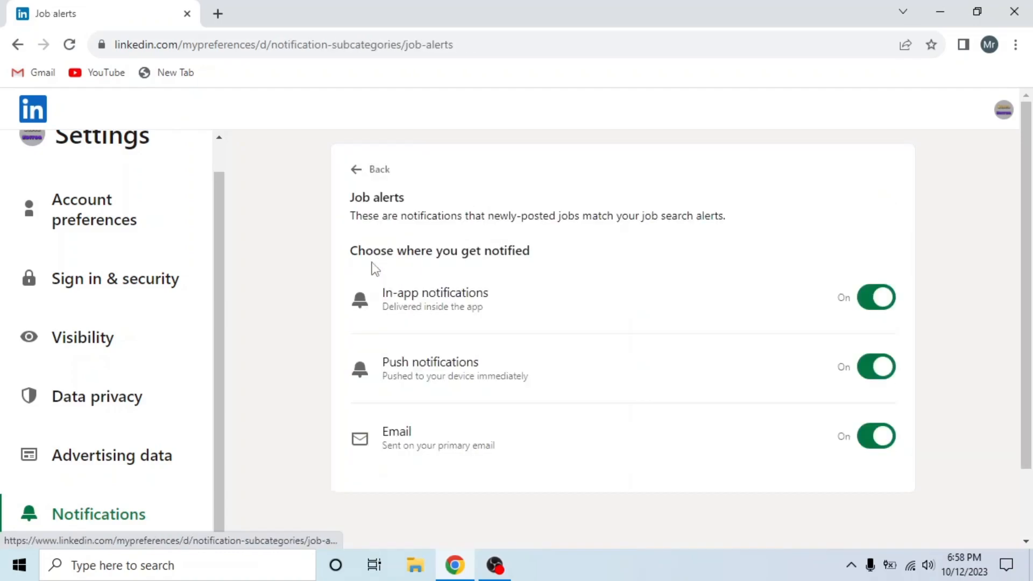
pyautogui.click(877, 297)
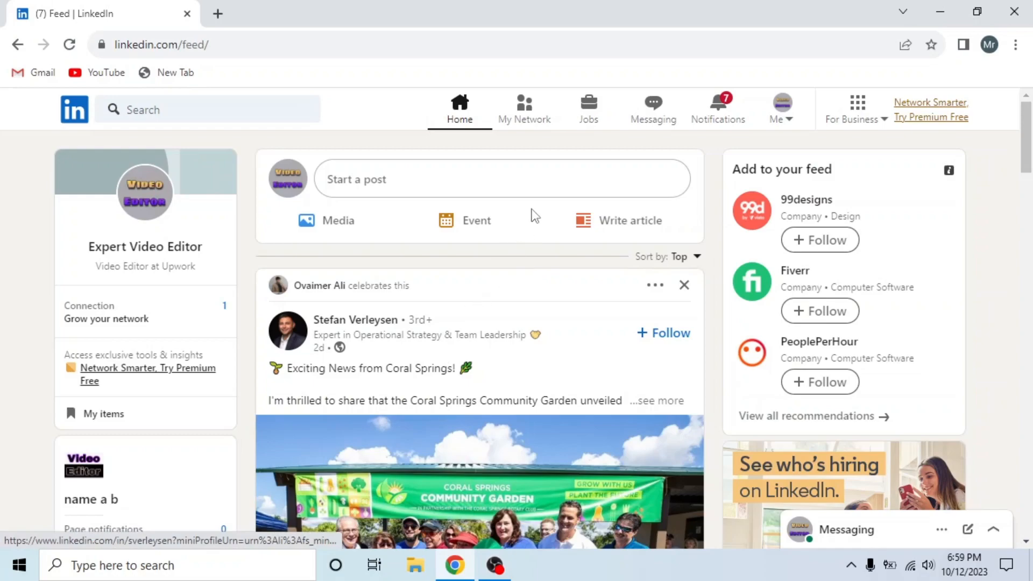
# Open Job alerts from the Jobs page to show the Islamabad video editor alert
pyautogui.click(588, 102)
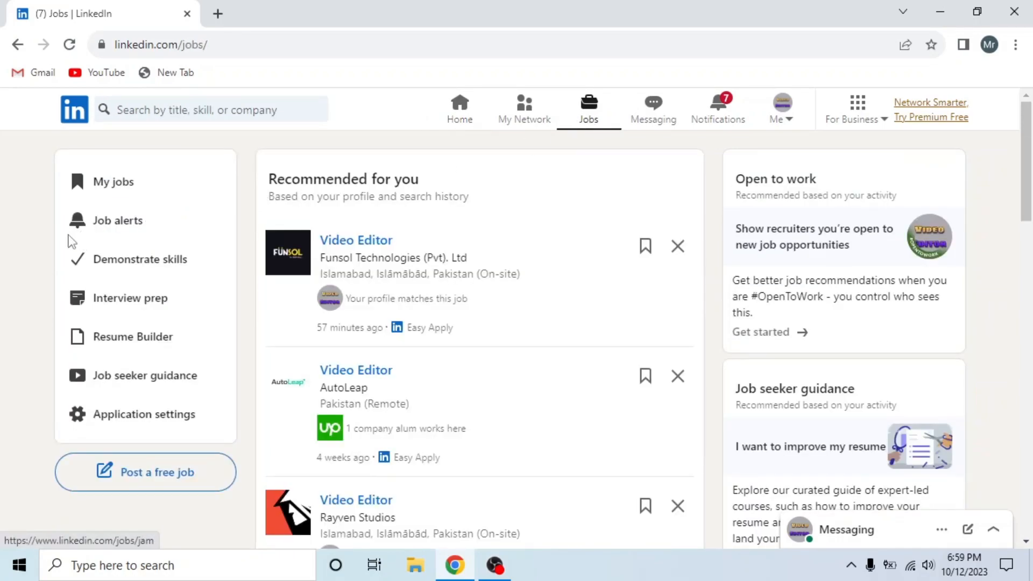
pyautogui.moveTo(138, 234)
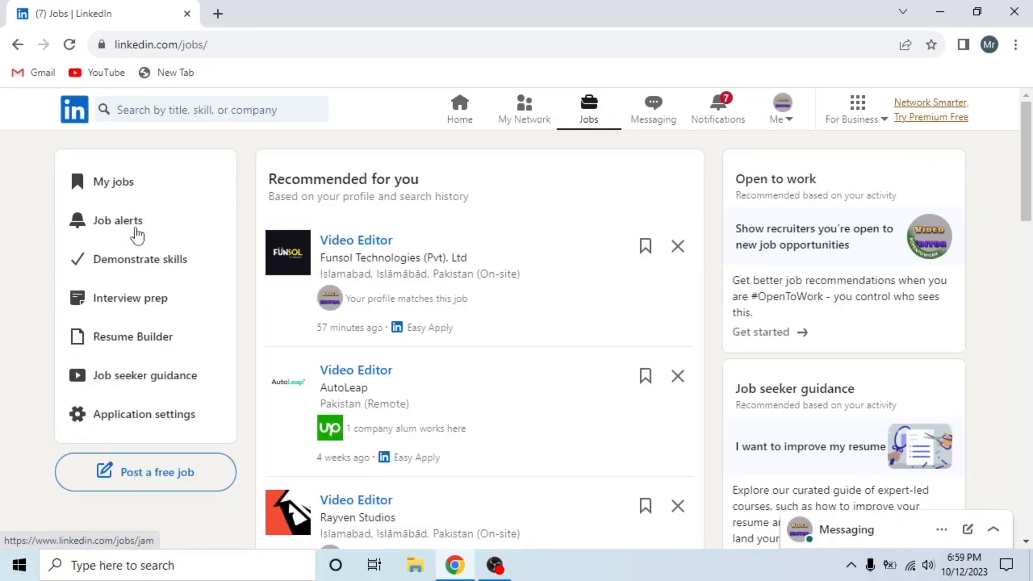
pyautogui.click(118, 221)
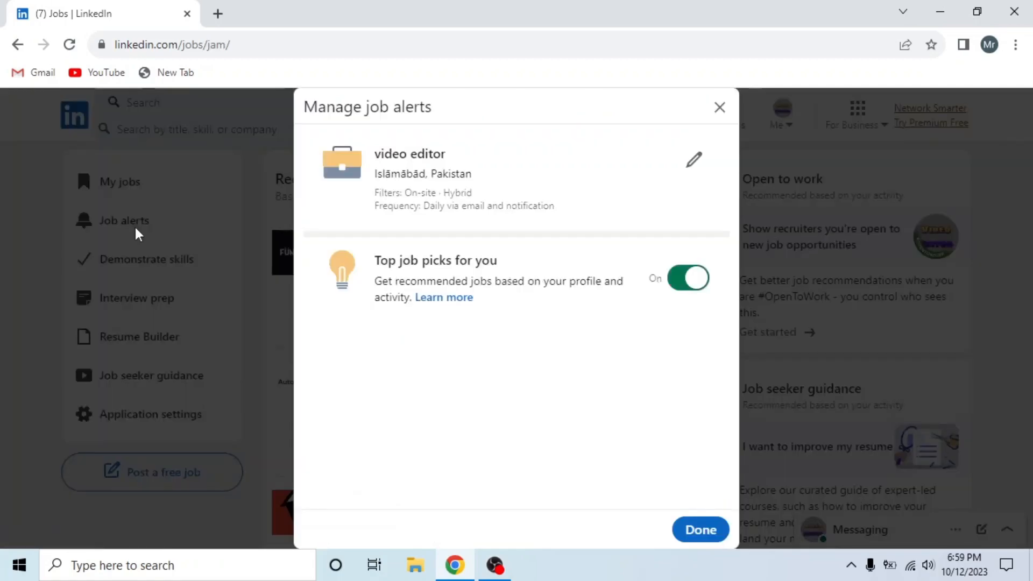
pyautogui.moveTo(673, 163)
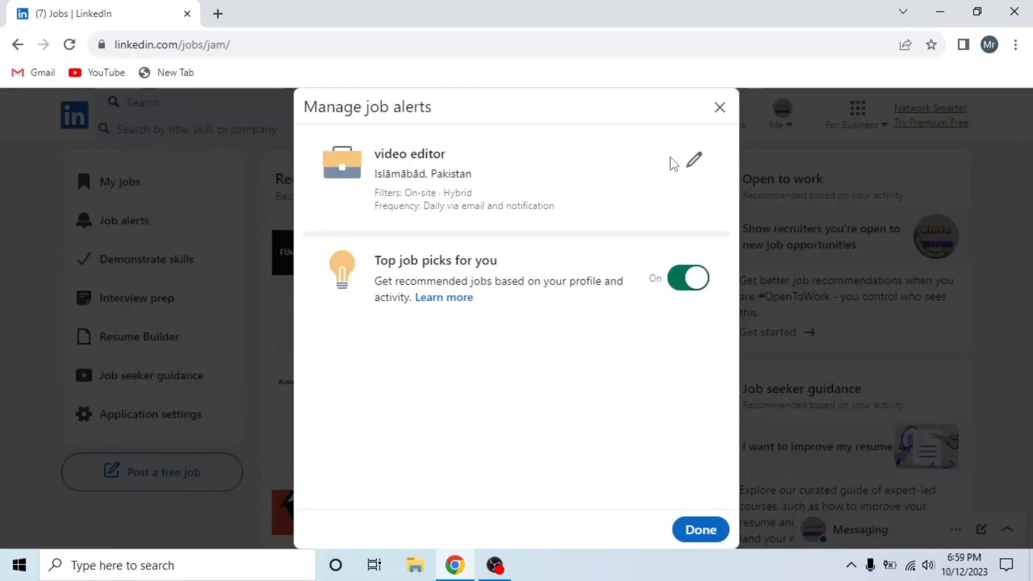
pyautogui.moveTo(693, 167)
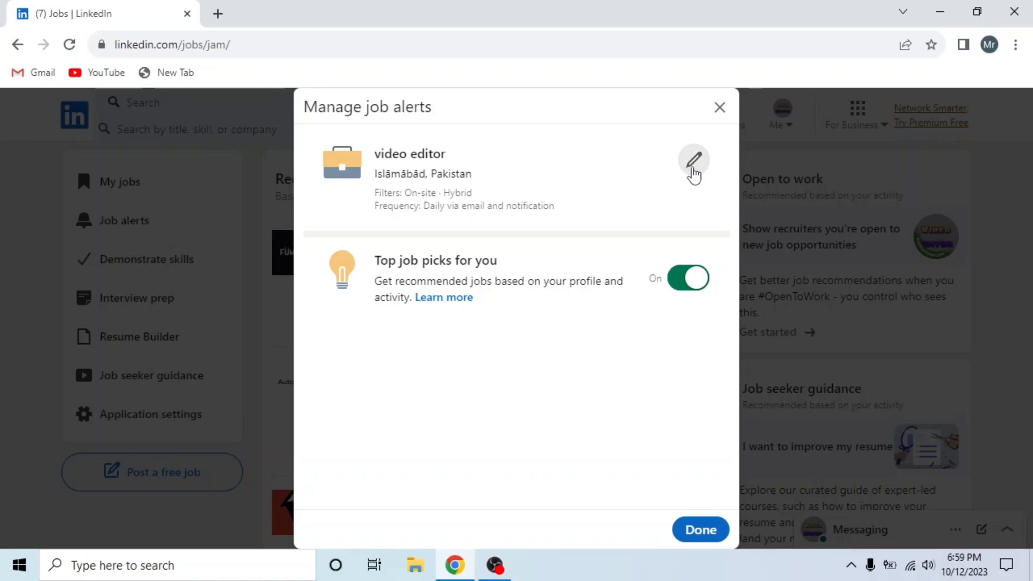
# Remove the Islamabad video editor alert, turn off Top job picks, and go back Home
pyautogui.click(694, 162)
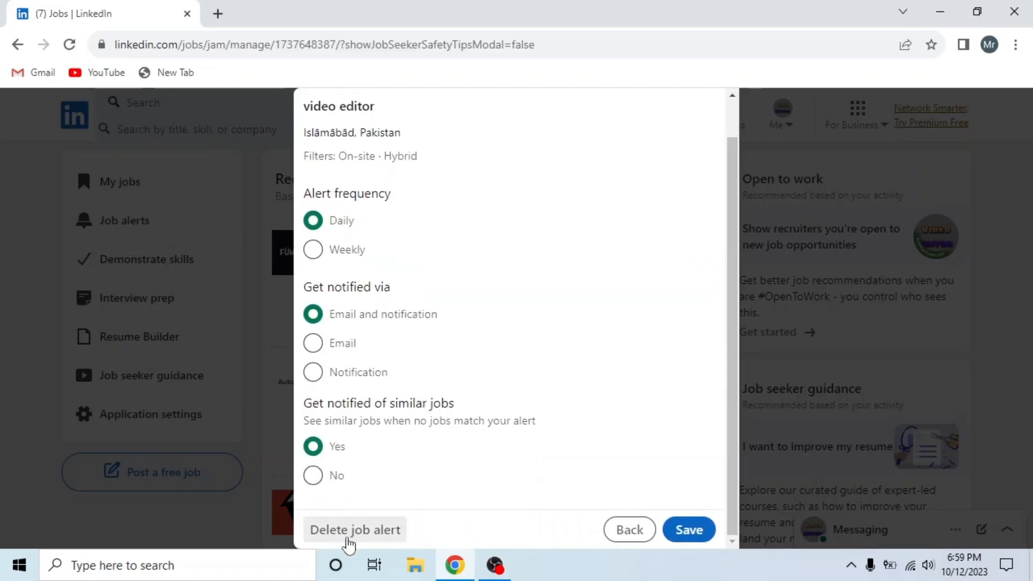
pyautogui.moveTo(629, 529)
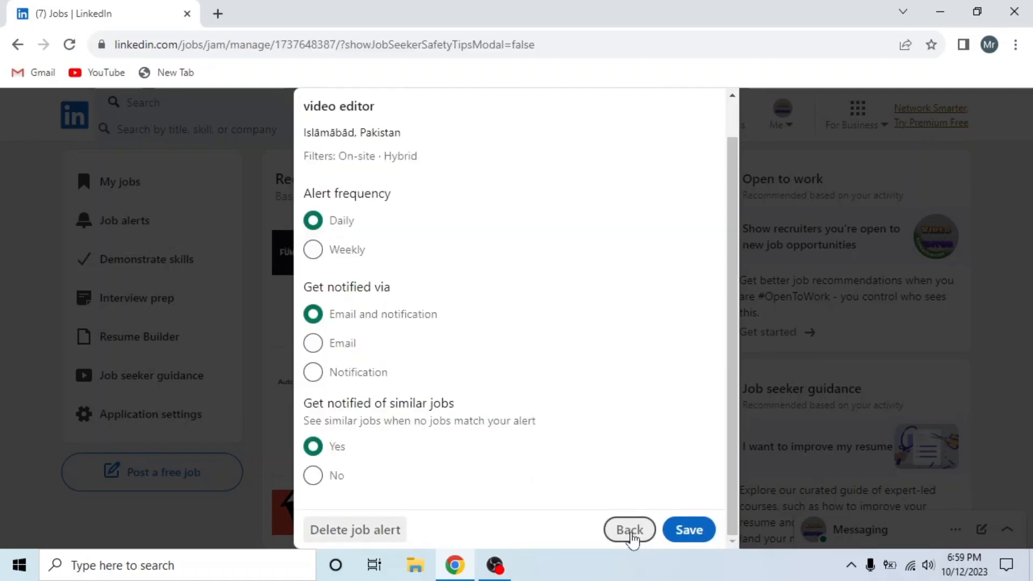
pyautogui.click(354, 529)
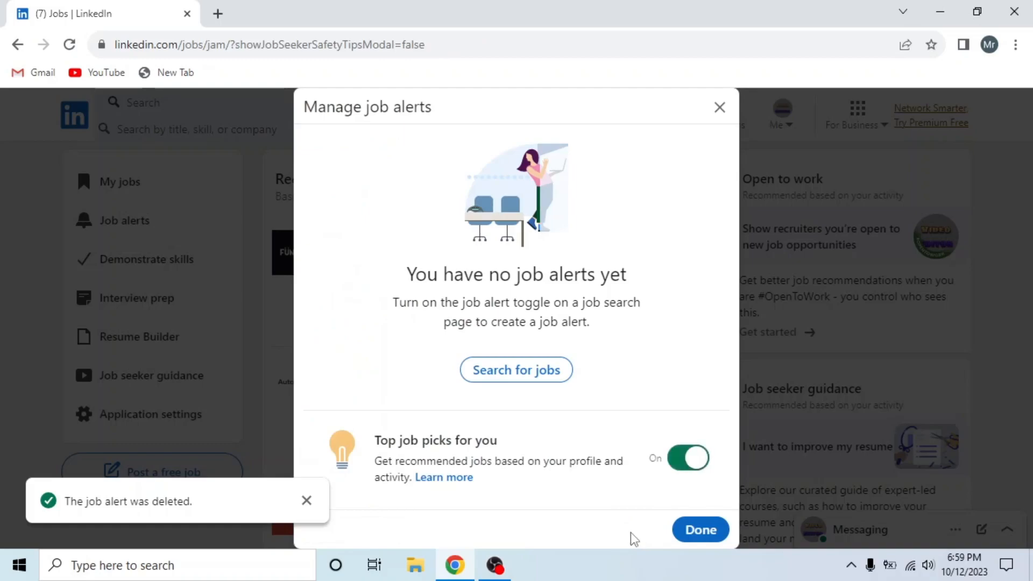
pyautogui.moveTo(641, 491)
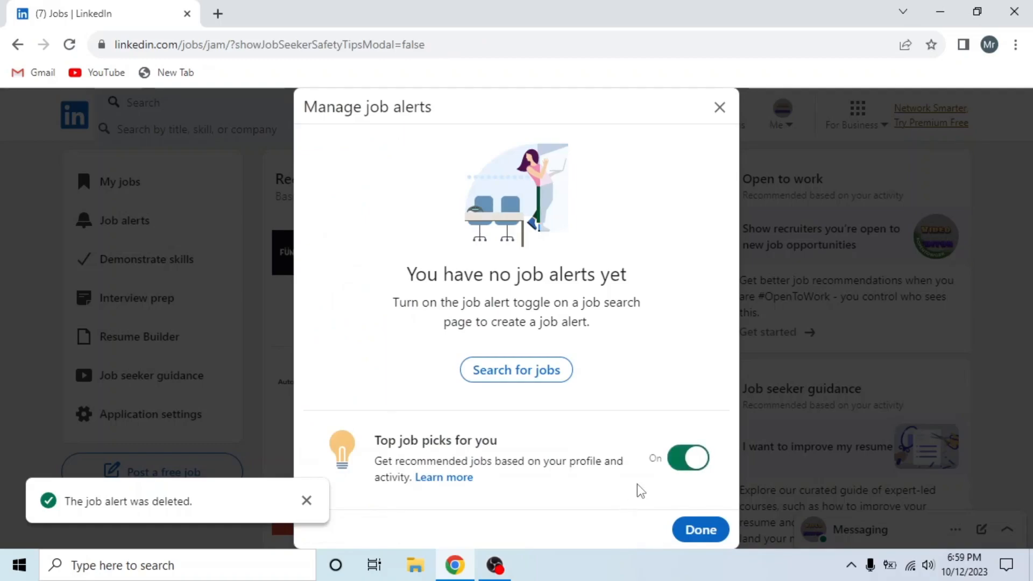
pyautogui.moveTo(682, 478)
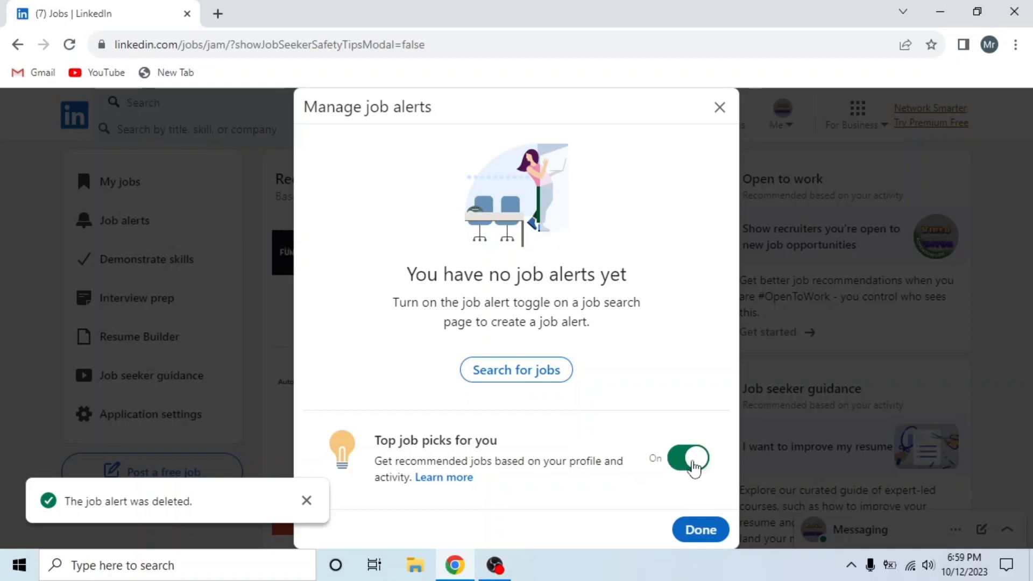
pyautogui.click(687, 458)
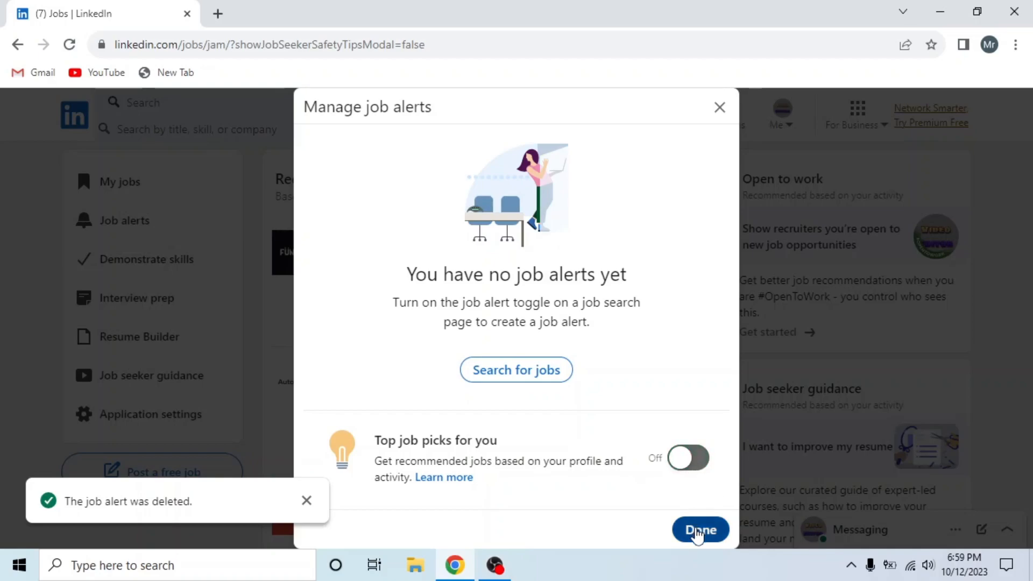
pyautogui.click(700, 529)
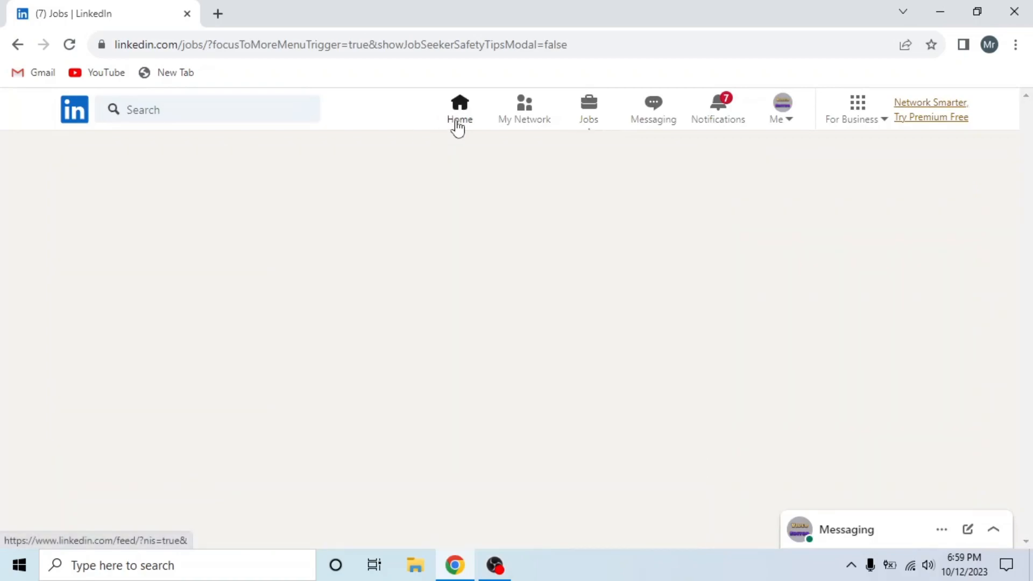
pyautogui.click(460, 105)
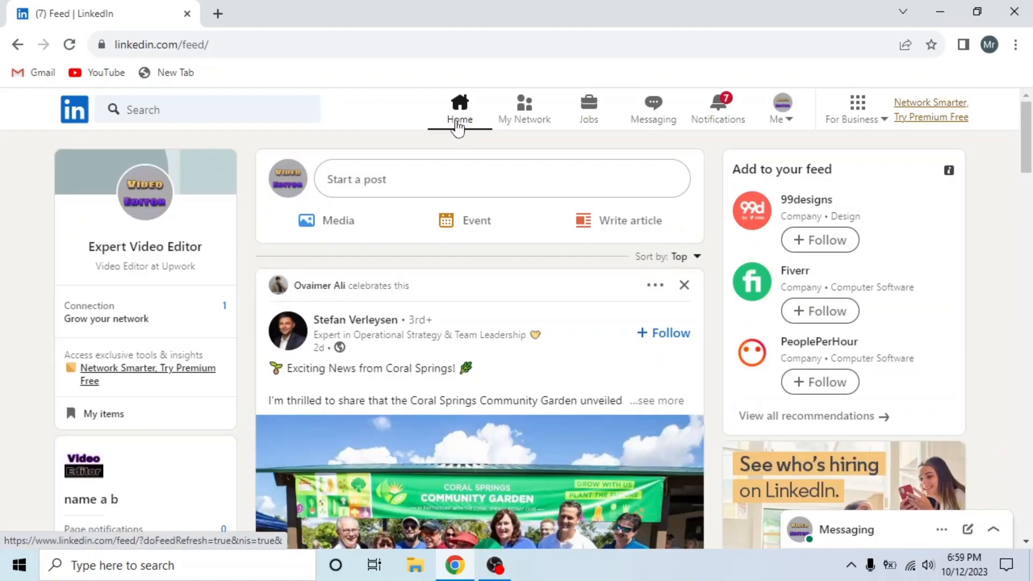